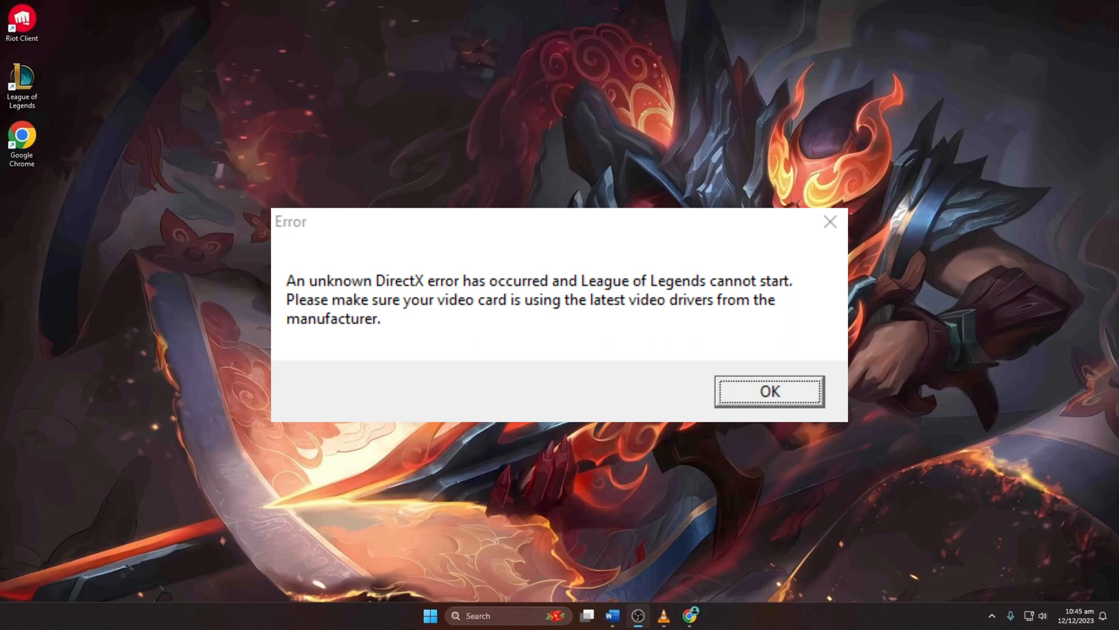
Dismiss the League of Legends DirectX error dialog with OK.
{"action": "left_click", "coordinate": [768, 392]}
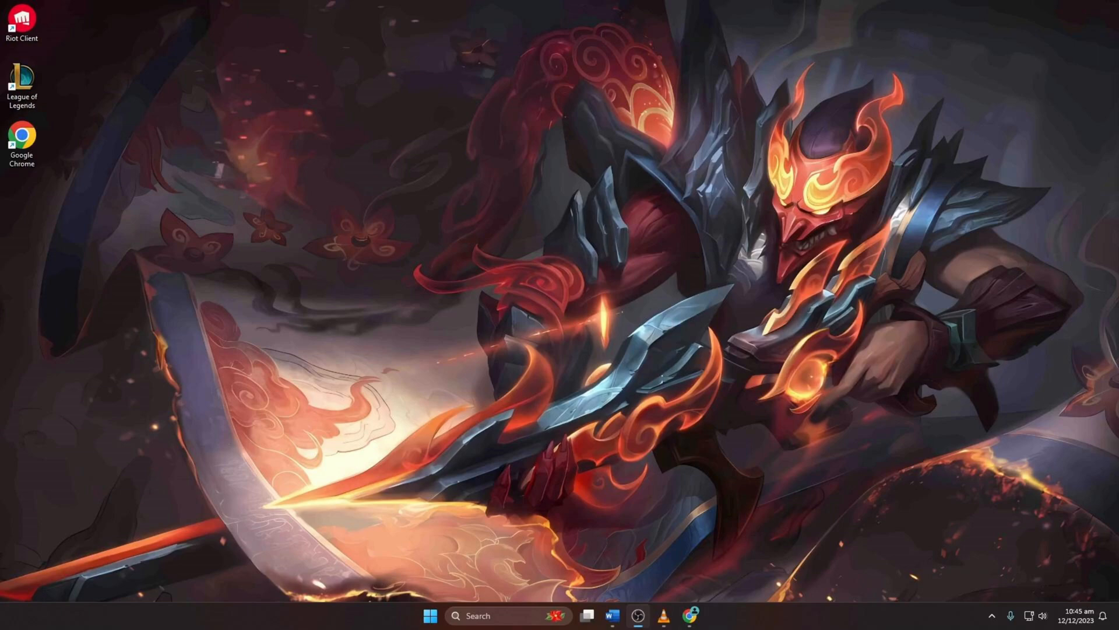
From Start, reach Settings > Windows Update and run Check for updates (up to date, 10:45 am).
{"action": "left_click", "coordinate": [431, 615]}
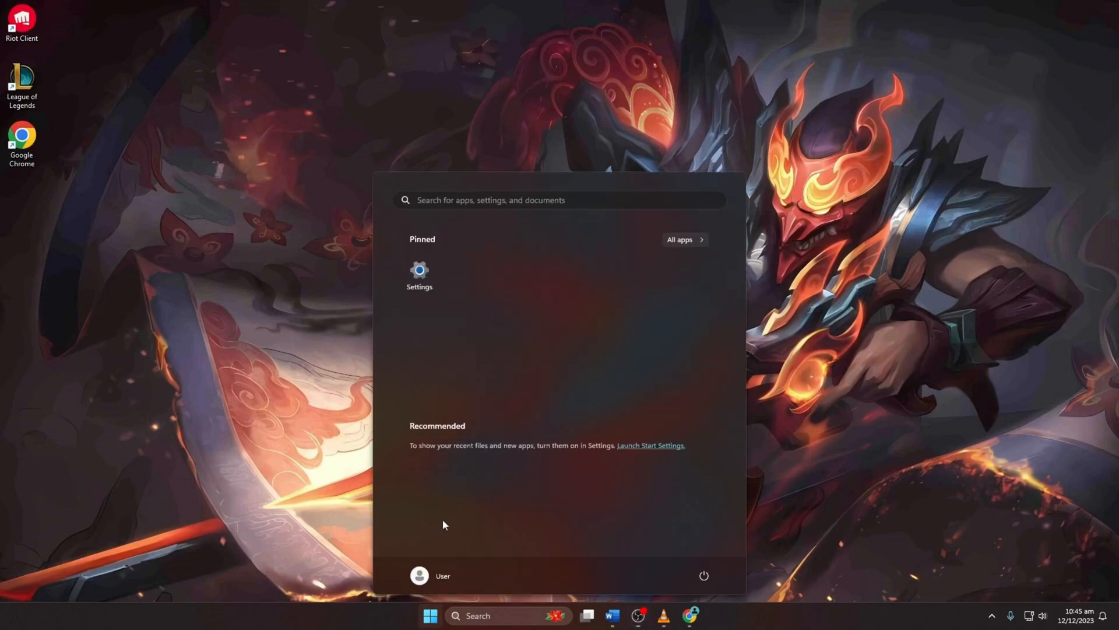
{"action": "left_click", "coordinate": [418, 275]}
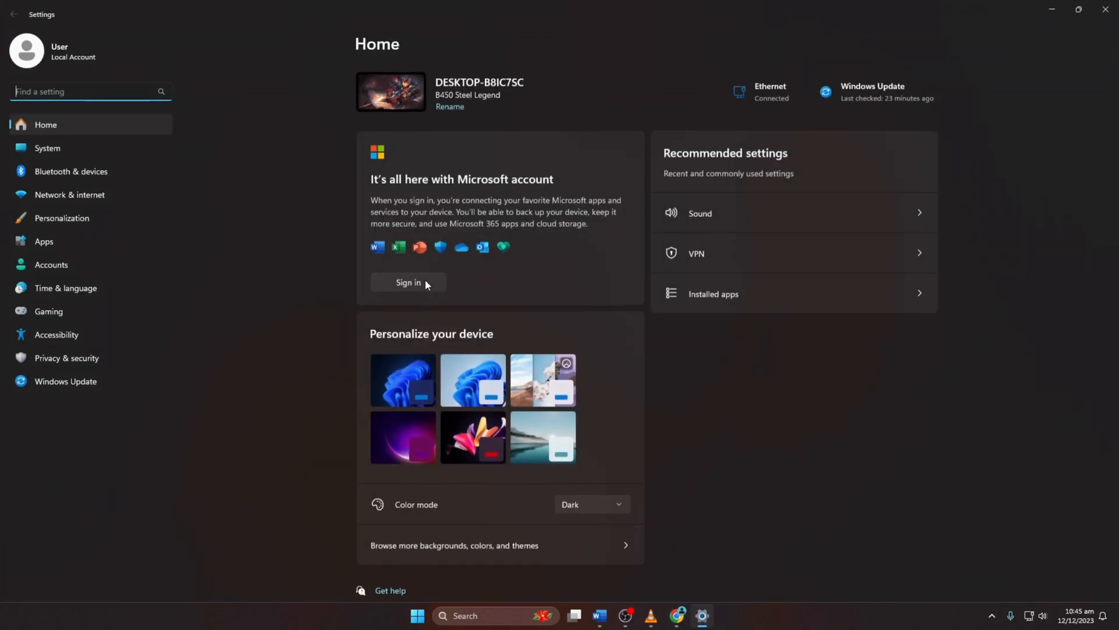
{"action": "left_click", "coordinate": [65, 380]}
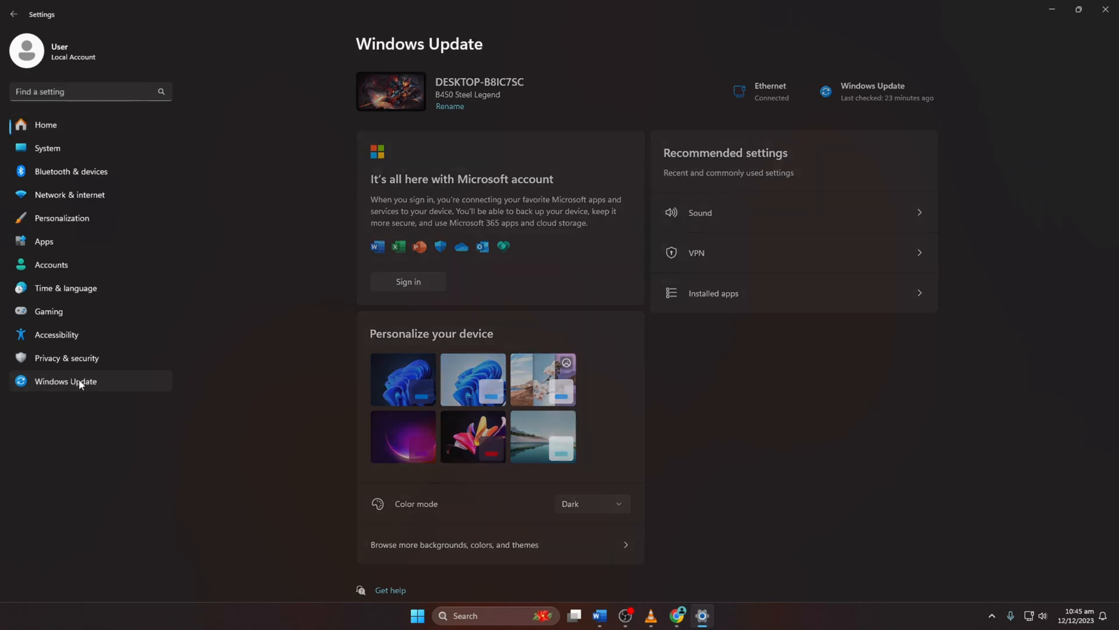
{"action": "left_click", "coordinate": [65, 380]}
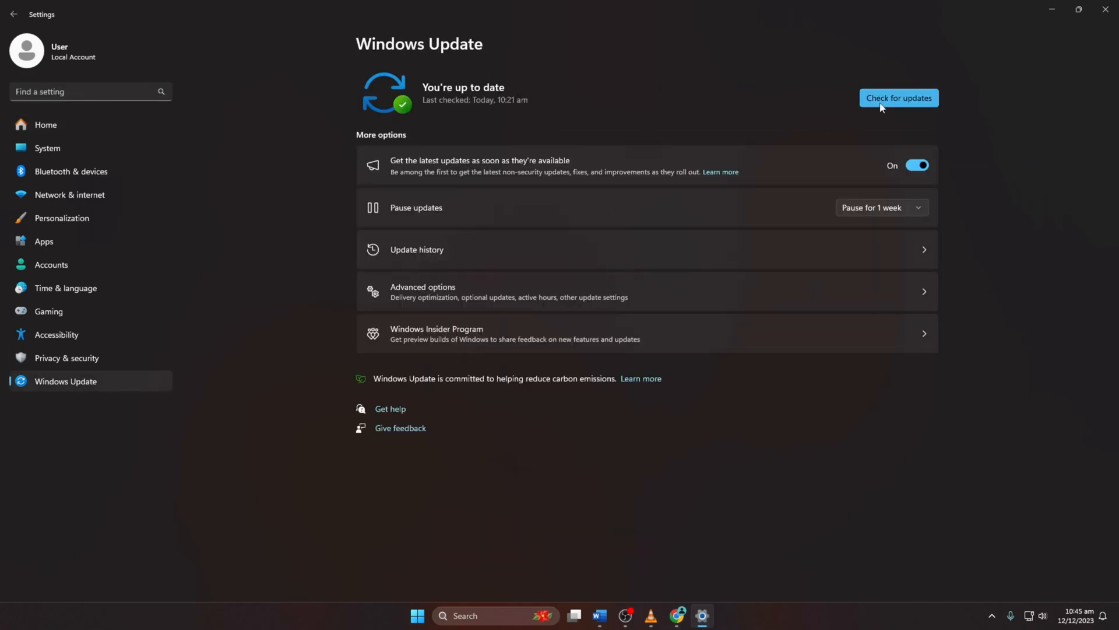
{"action": "left_click", "coordinate": [899, 98]}
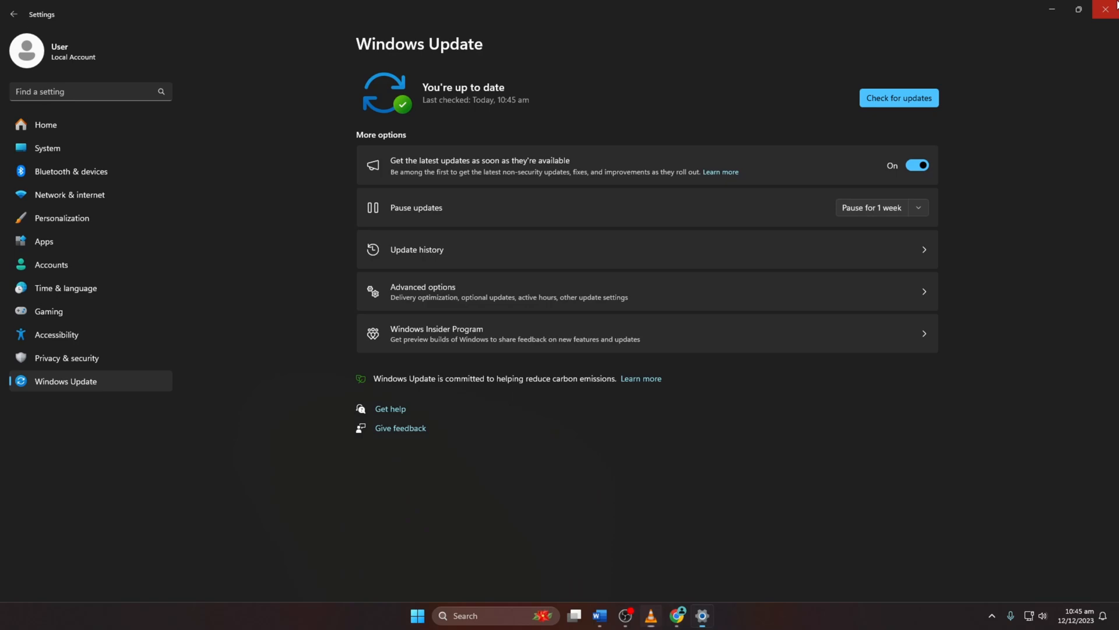
Search Device Manager, expand Display adapters and update the GTX 1660 SUPER driver — best driver already installed.
{"action": "type", "text": "device Manager"}
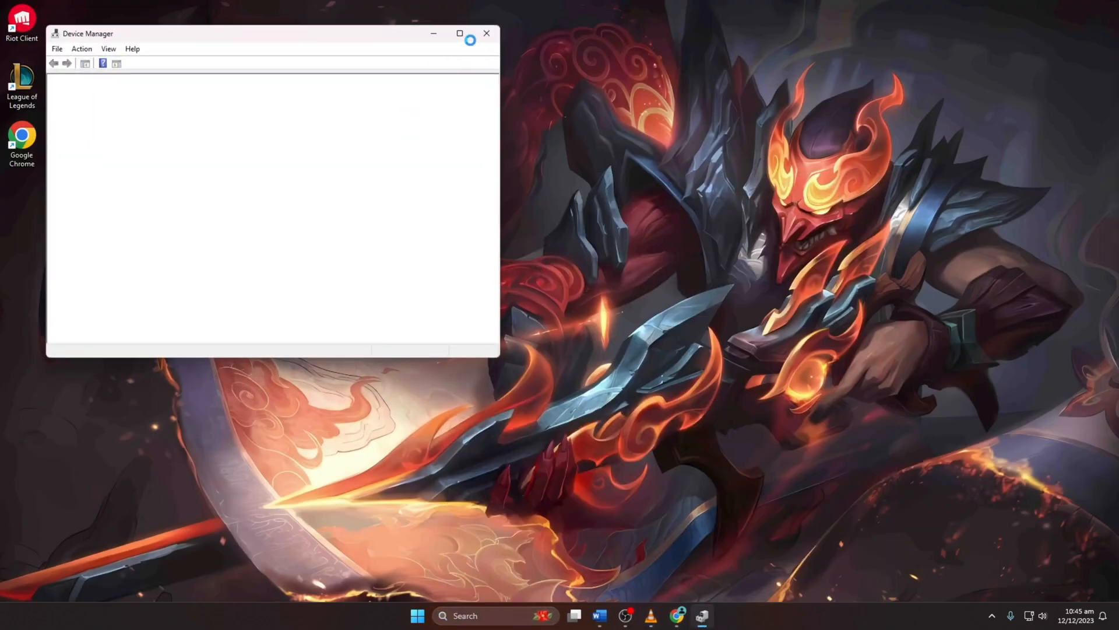
{"action": "left_click", "coordinate": [459, 33]}
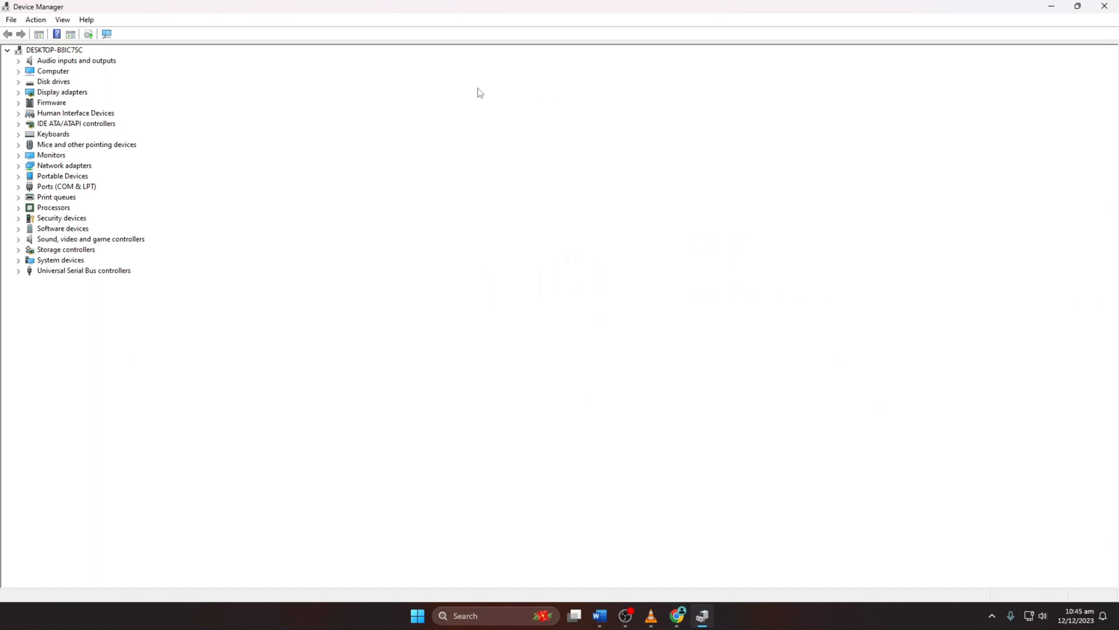
{"action": "left_click", "coordinate": [17, 91]}
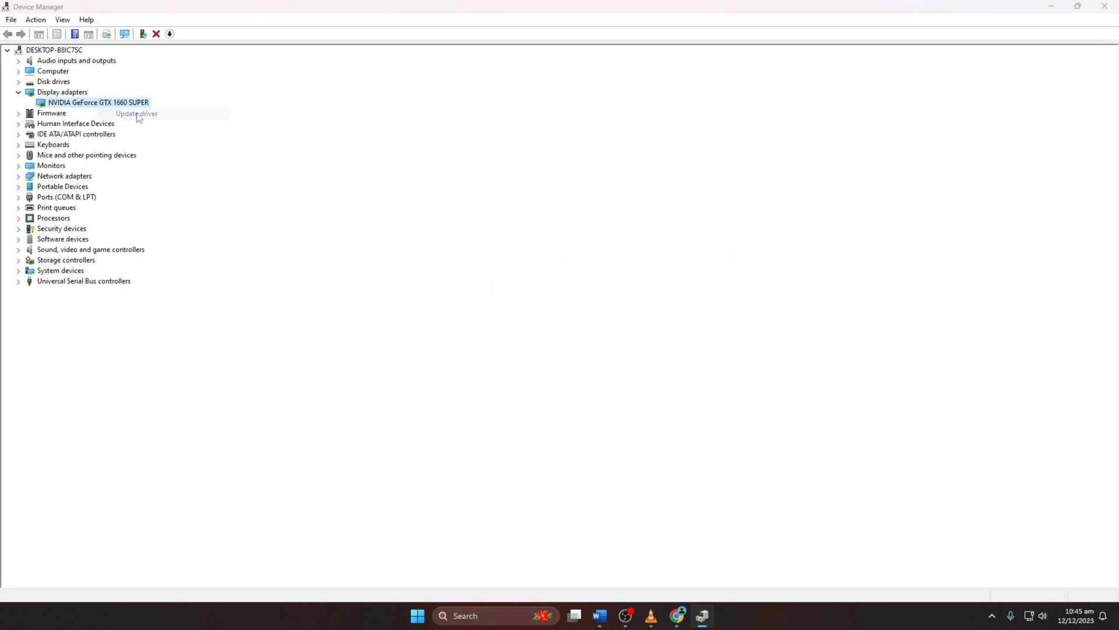
{"action": "left_click", "coordinate": [135, 114]}
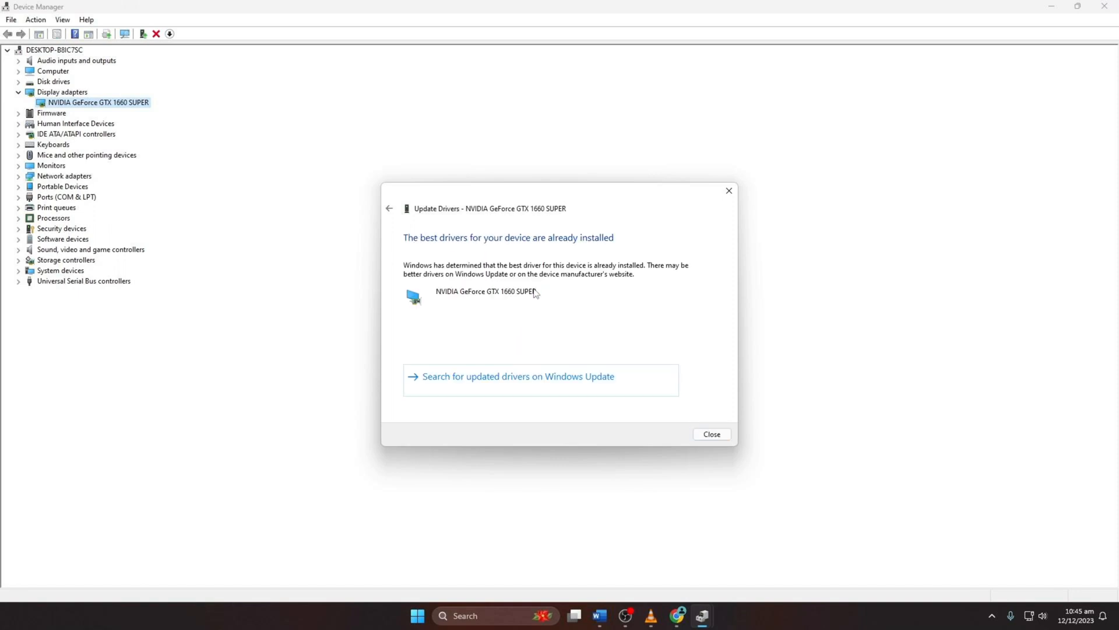
{"action": "mouse_move", "coordinate": [712, 434]}
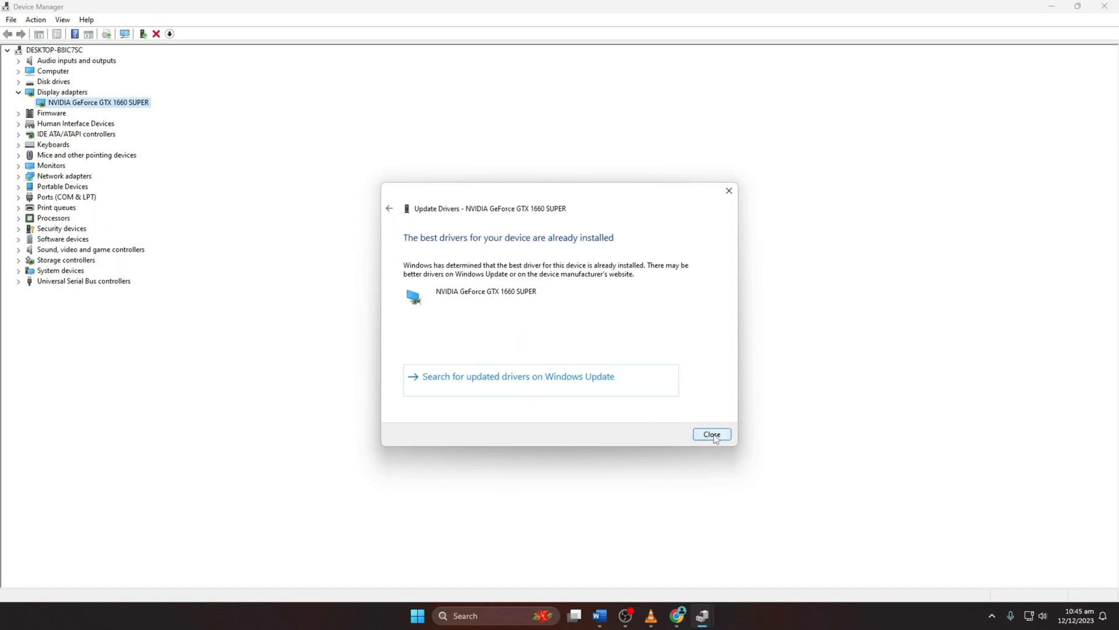
{"action": "left_click", "coordinate": [711, 434]}
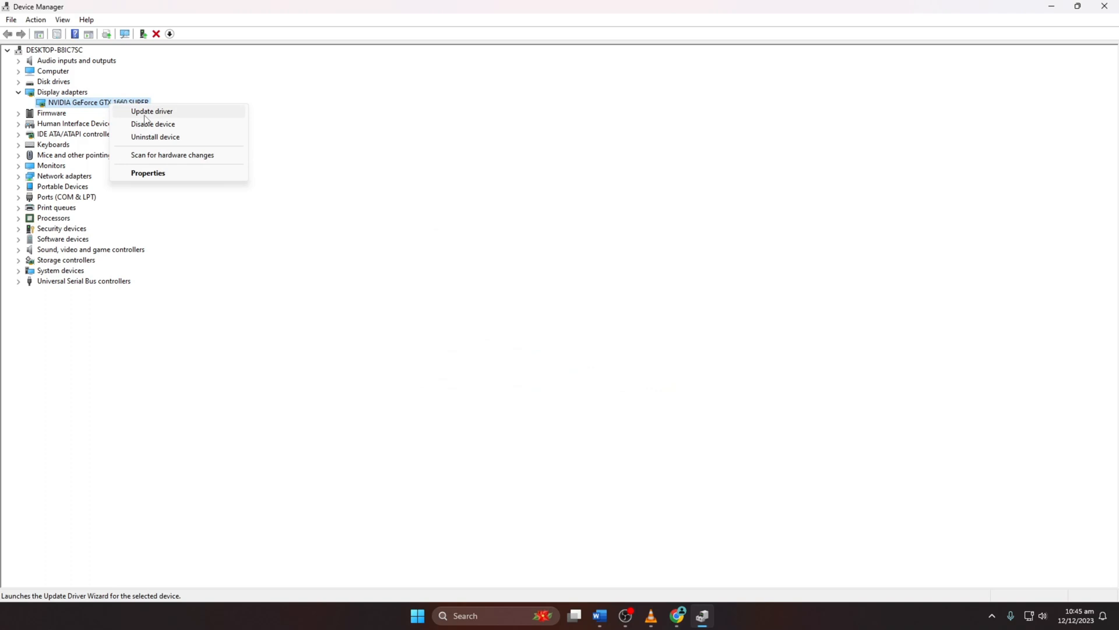
Retry the driver update choosing Browse my computer for drivers.
{"action": "left_click", "coordinate": [151, 111]}
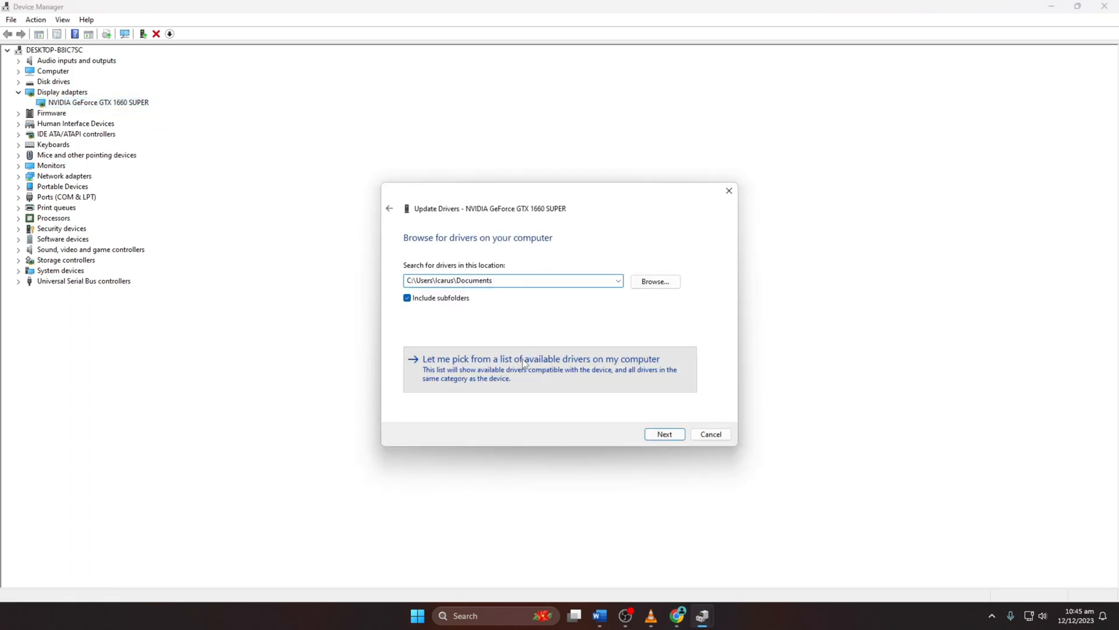
{"action": "left_click", "coordinate": [540, 358]}
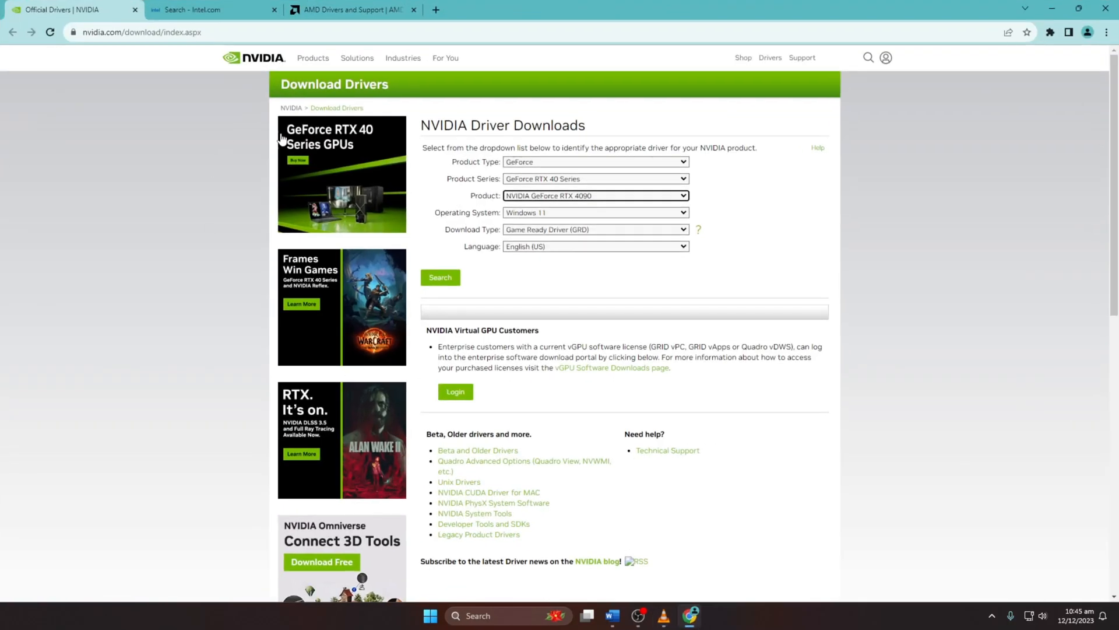
Look through the Intel and AMD driver support tabs, then close the Chrome window.
{"action": "left_click", "coordinate": [211, 9]}
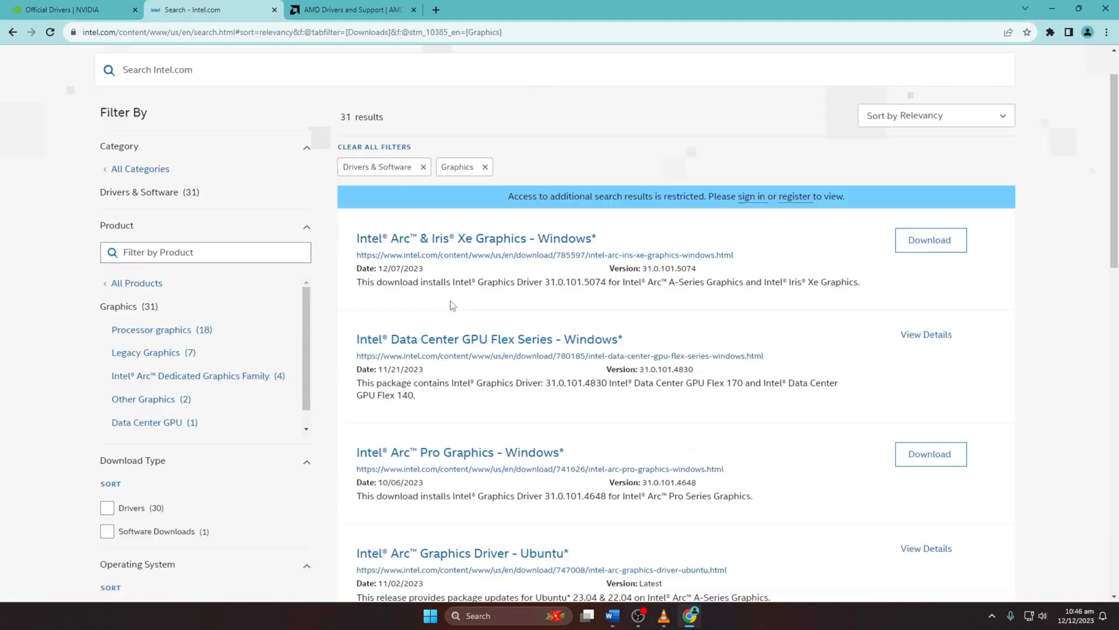
{"action": "left_click", "coordinate": [351, 10]}
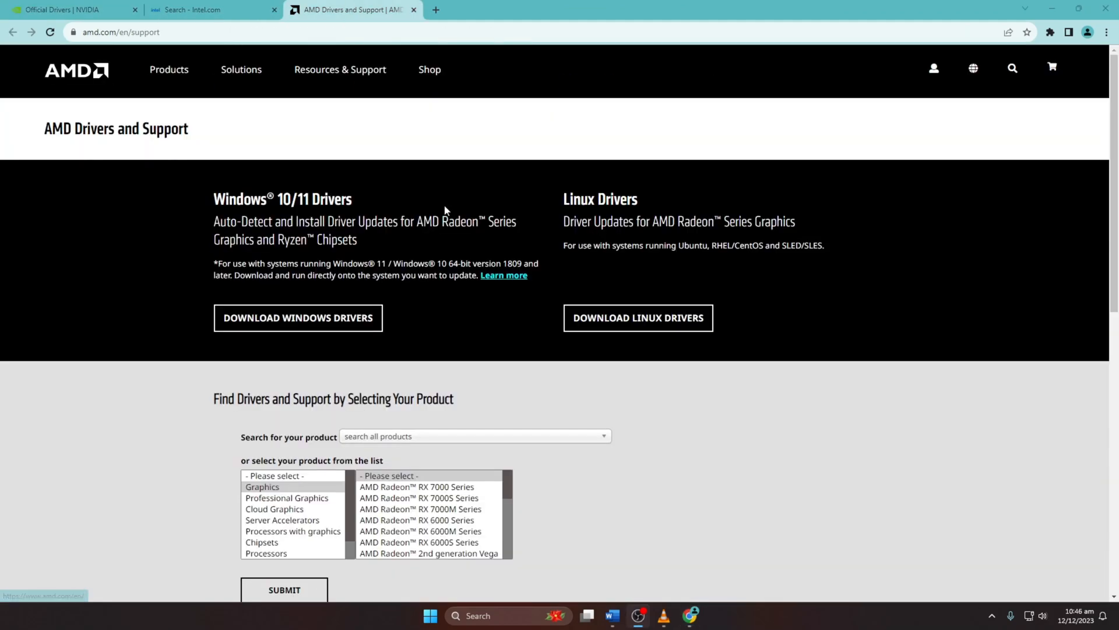
{"action": "left_click", "coordinate": [159, 11]}
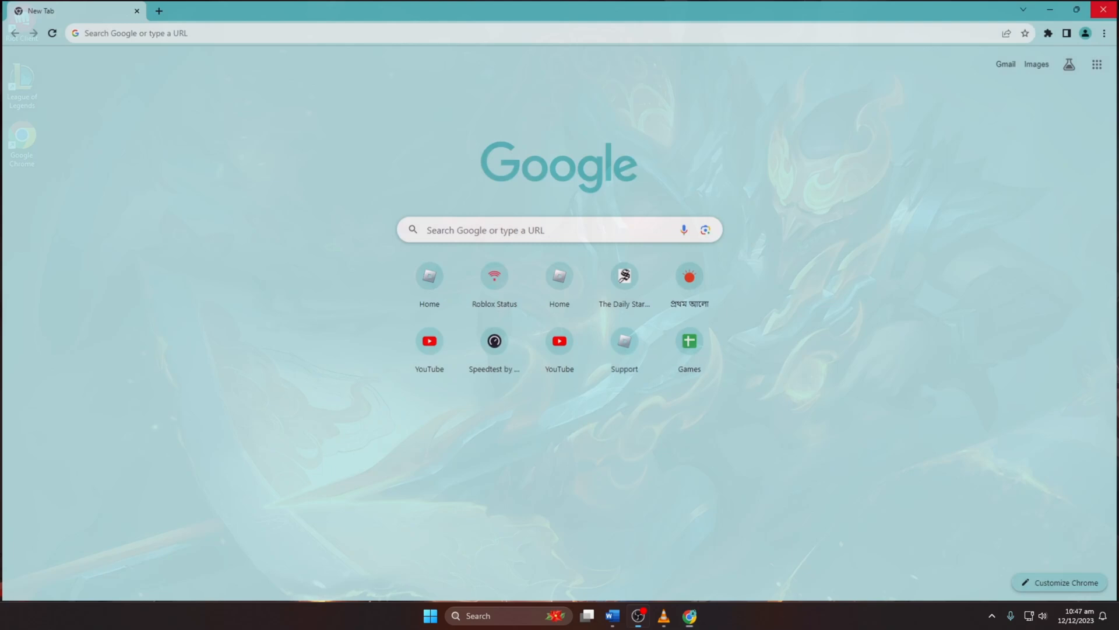
Bring up the Start menu and its Power options for shutdown or restart.
{"action": "left_click", "coordinate": [442, 615]}
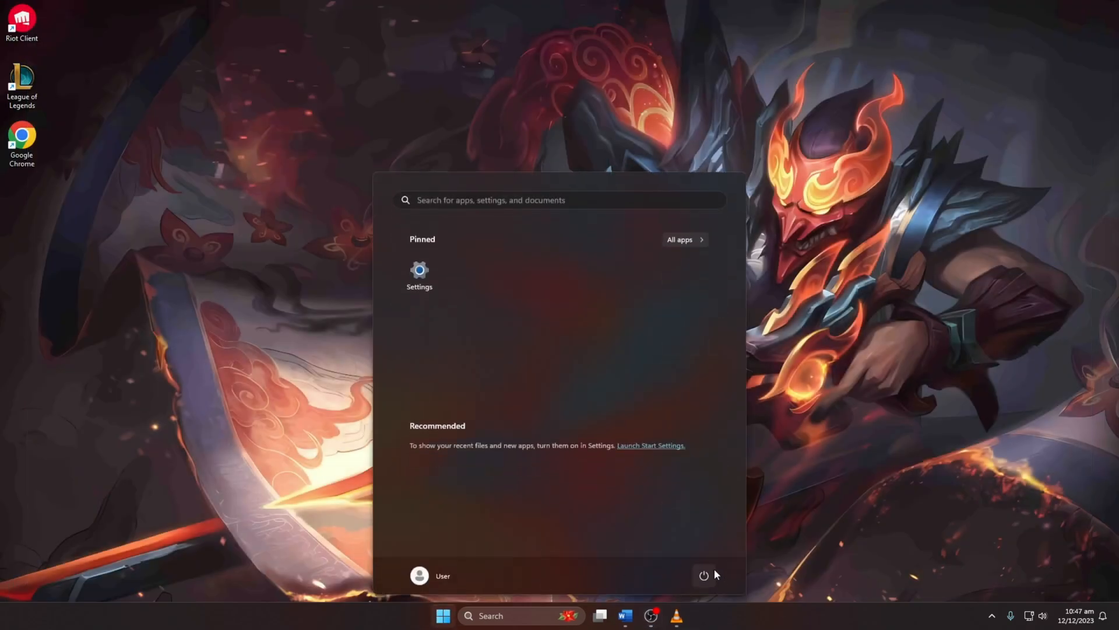
{"action": "left_click", "coordinate": [703, 575]}
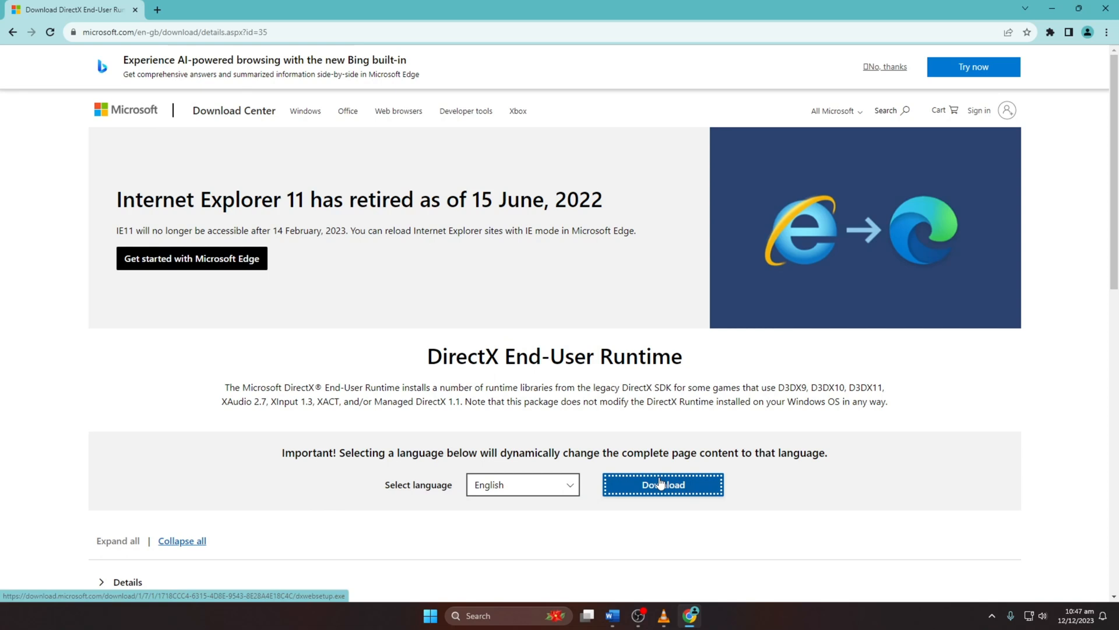
Download and run the DirectX End-User Runtime; it reports a newer DirectX installed, then Finish.
{"action": "left_click", "coordinate": [662, 485]}
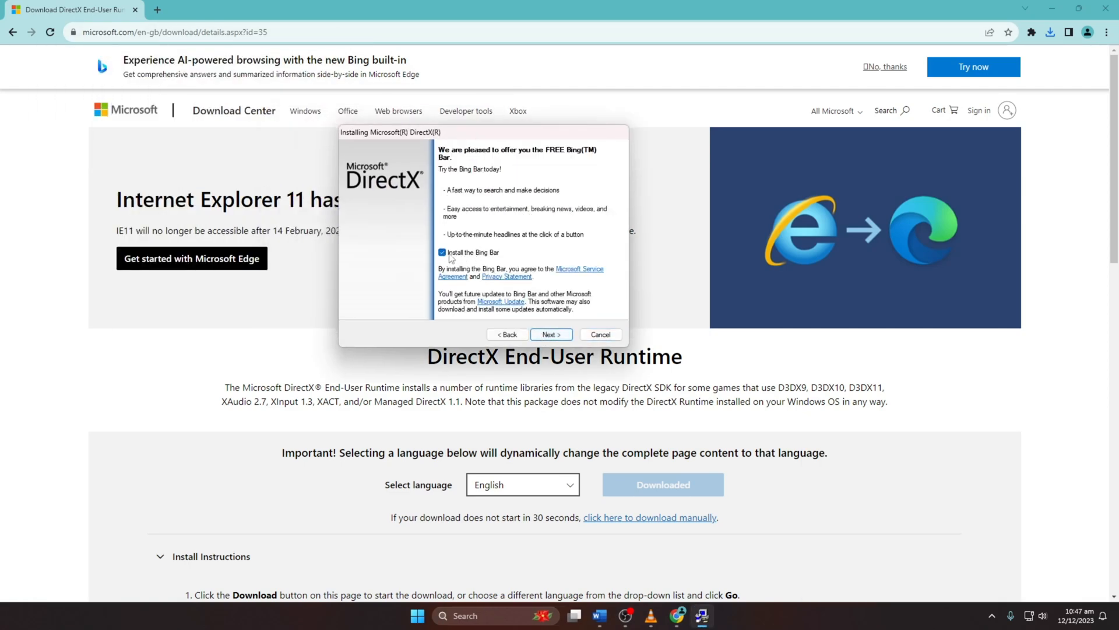
{"action": "left_click", "coordinate": [552, 335]}
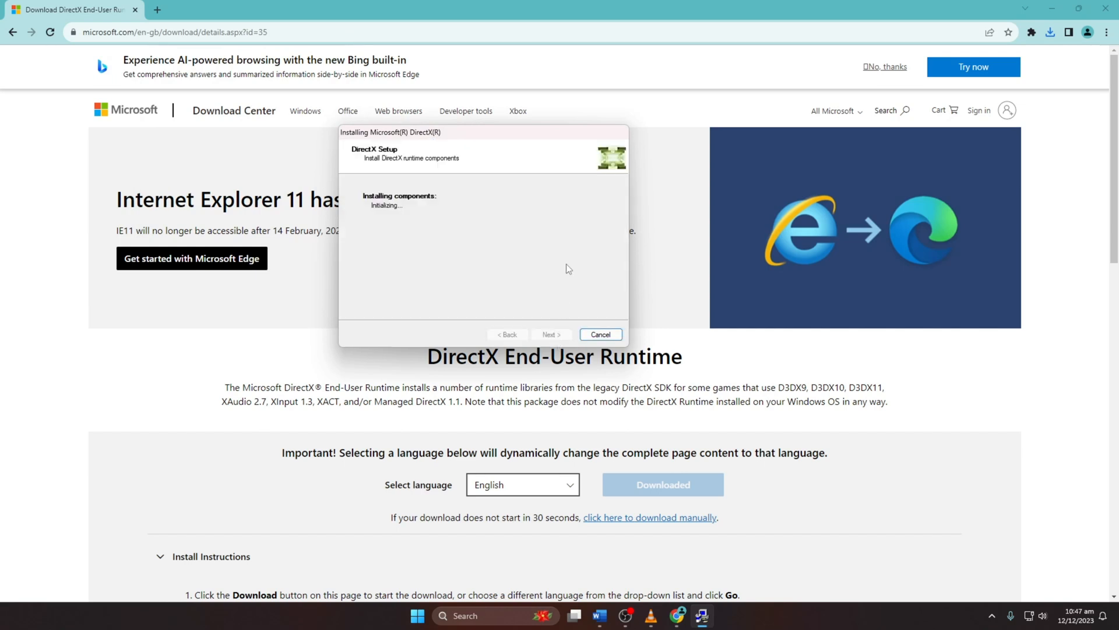
{"action": "mouse_move", "coordinate": [450, 234]}
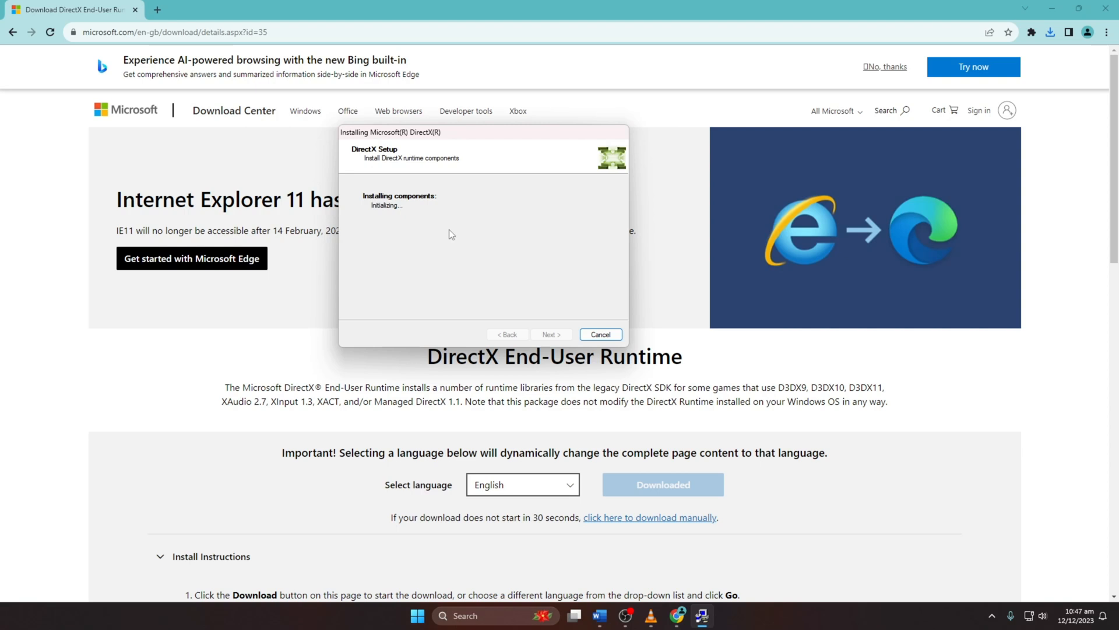
{"action": "mouse_move", "coordinate": [475, 243]}
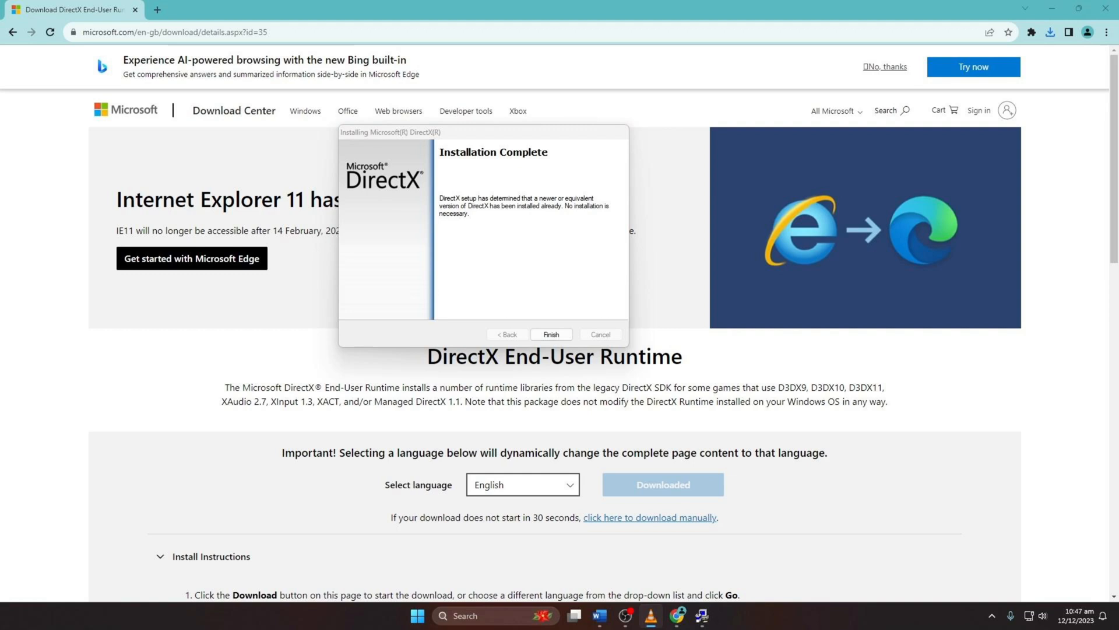
{"action": "left_click", "coordinate": [550, 335]}
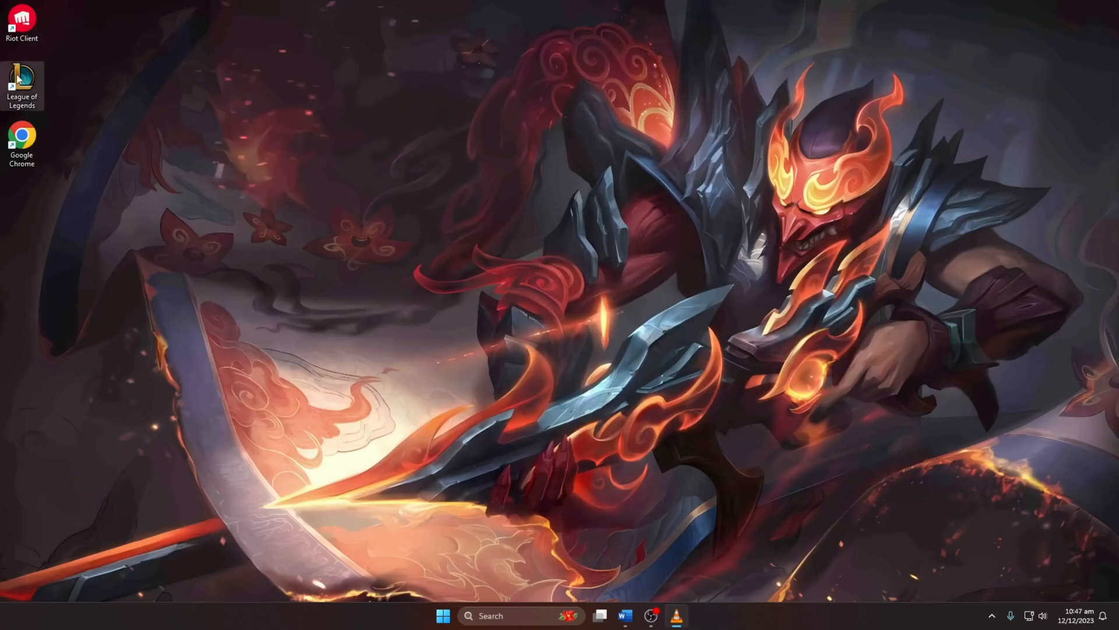
{"action": "mouse_move", "coordinate": [157, 112]}
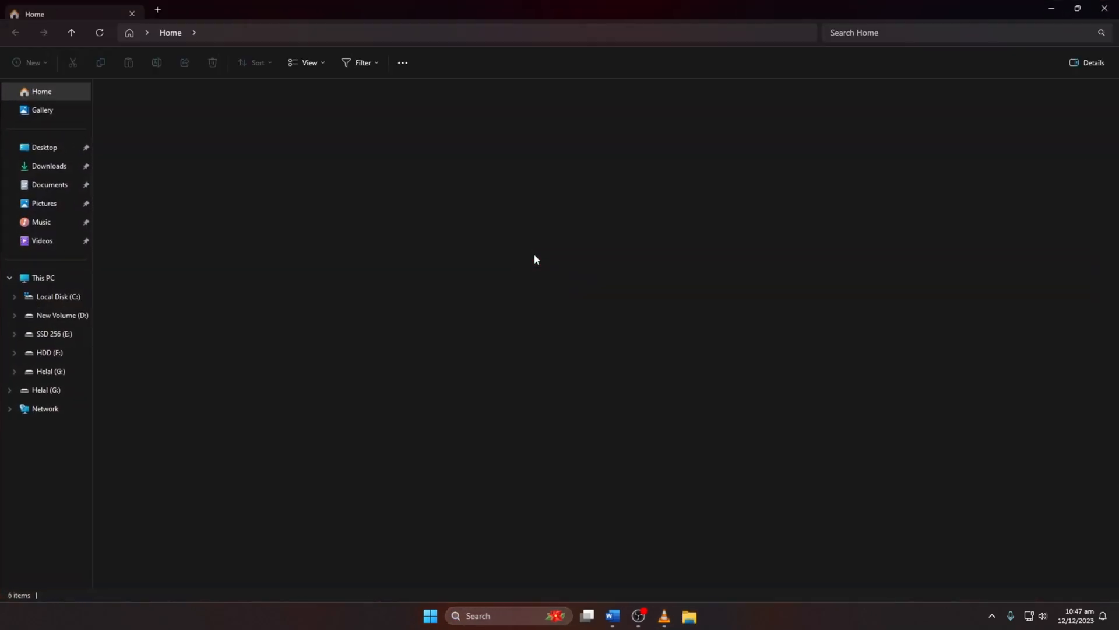
Browse Local Disk (C:) > Riot Games > League of Legends > Config, confirming the path in Riot Client Settings, then close Explorer.
{"action": "left_click", "coordinate": [59, 299]}
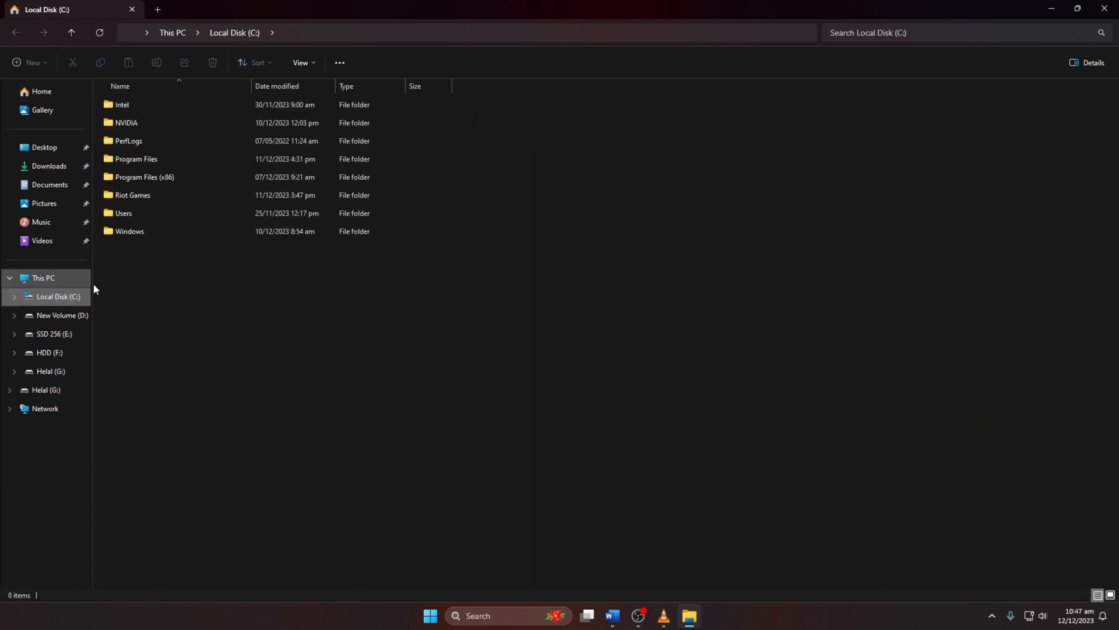
{"action": "double_click", "coordinate": [133, 195]}
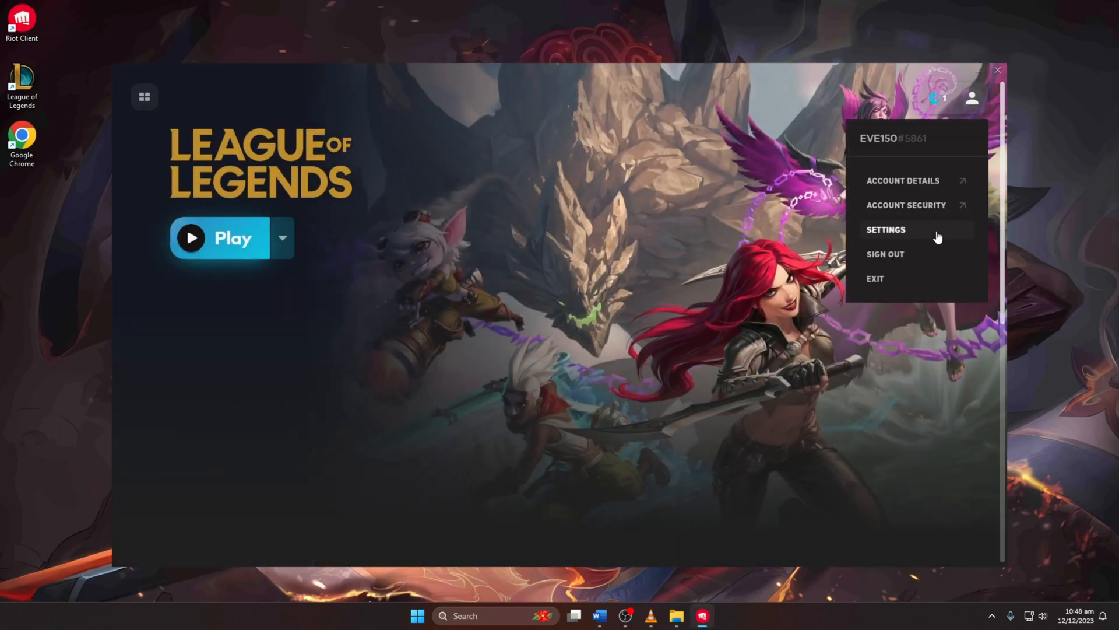
{"action": "left_click", "coordinate": [886, 230]}
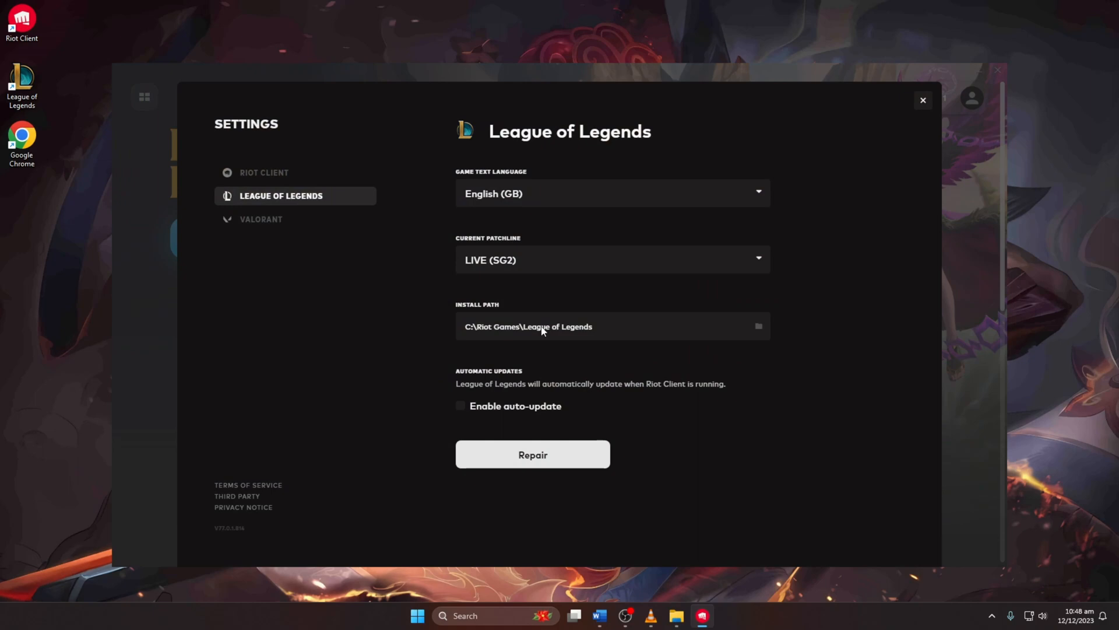
{"action": "mouse_move", "coordinate": [930, 106]}
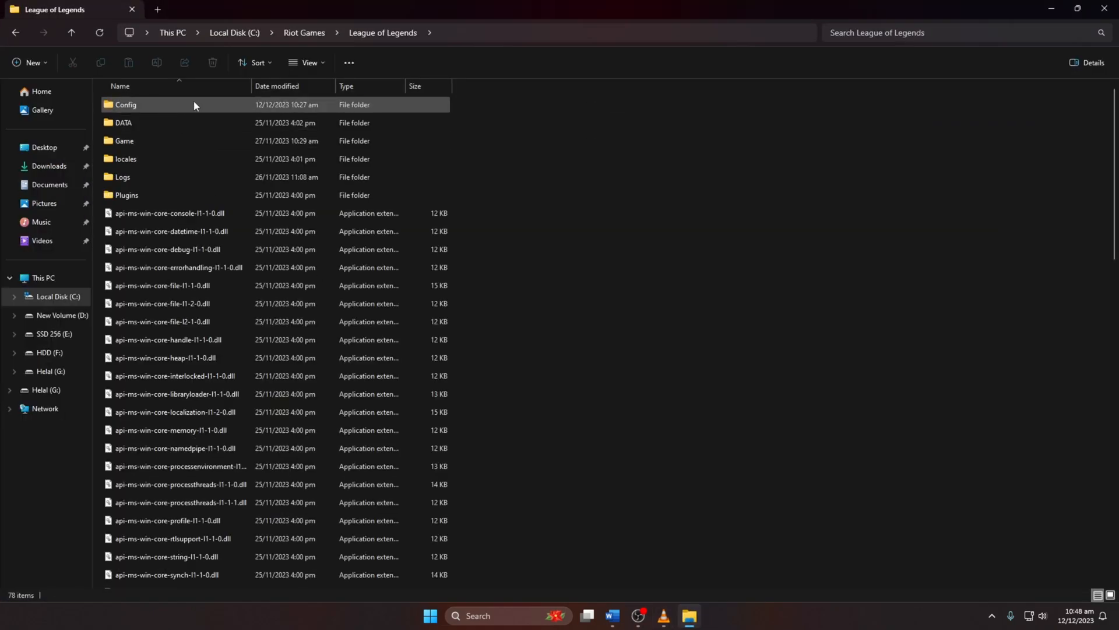
{"action": "double_click", "coordinate": [126, 104]}
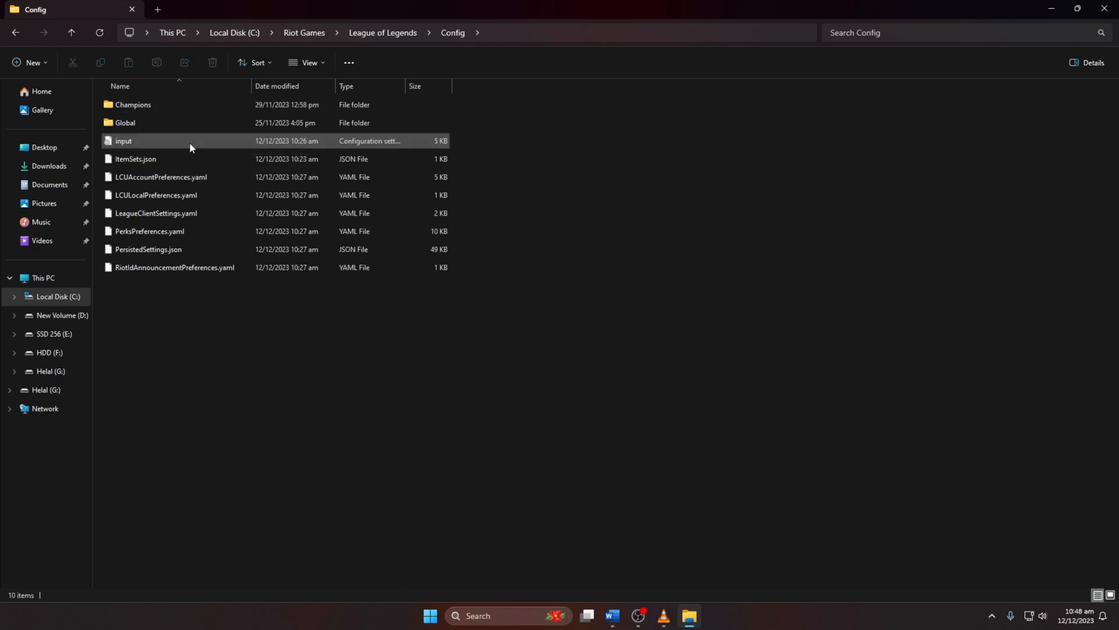
{"action": "left_click", "coordinate": [1050, 8]}
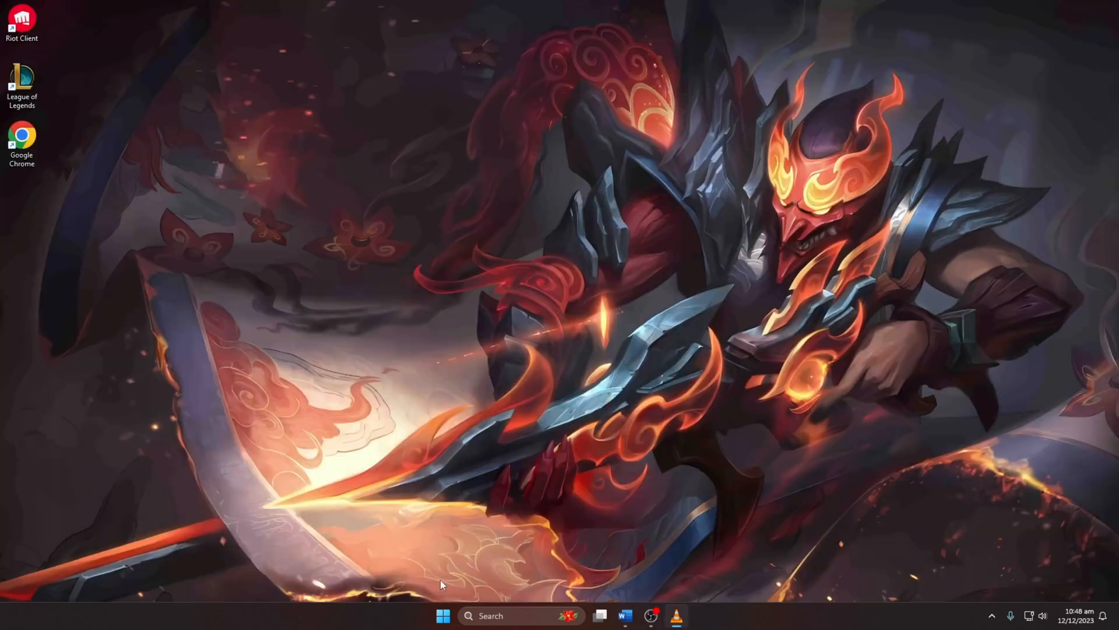